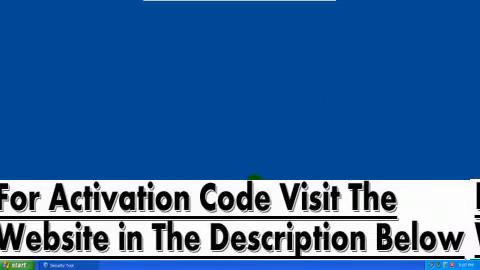
- Close the Security Tool window and confirm continuing unprotected in the warning dialog
click(18, 263)
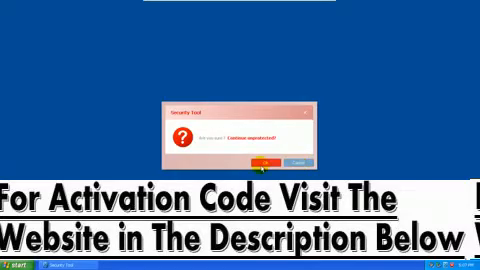
click(20, 262)
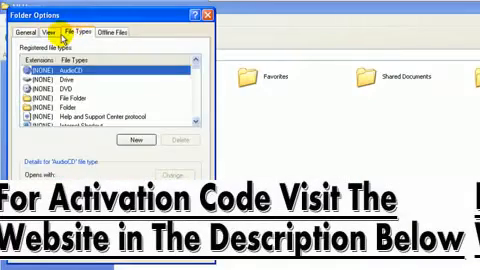
- Open Windows Explorer's Tools menu to reach Folder Options and its File Types list
click(54, 36)
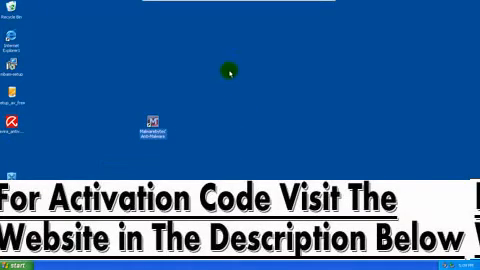
mouse_move(104, 174)
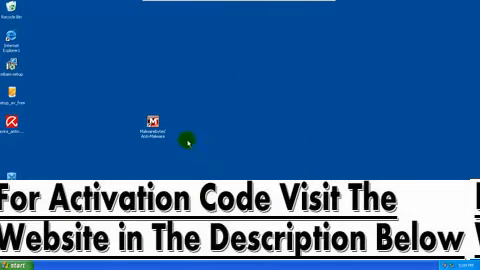
- Launch Malwarebytes' Anti-Malware from its desktop shortcut
double_click(146, 118)
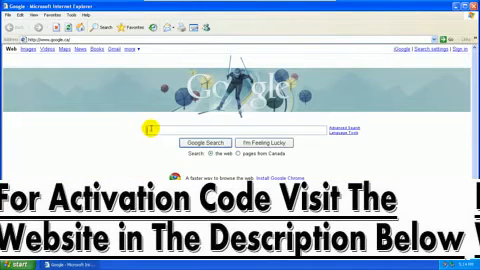
- Type 'avd' into Google's search box in Internet Explorer
text(avd)
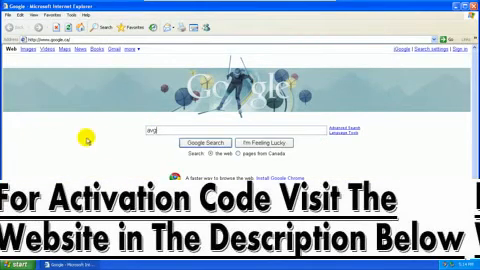